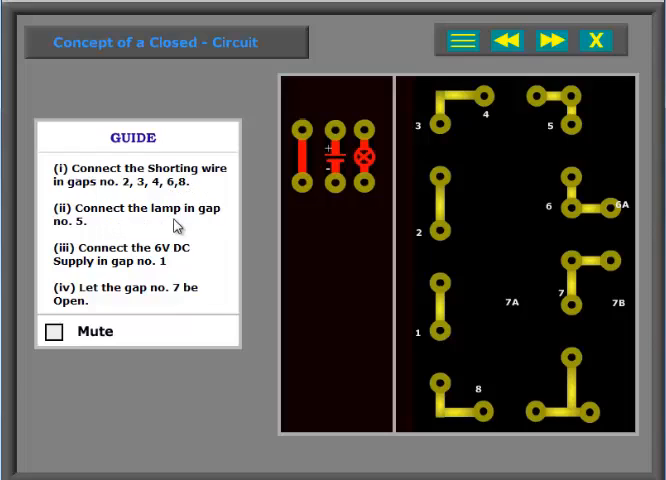
pyautogui.moveTo(140, 200)
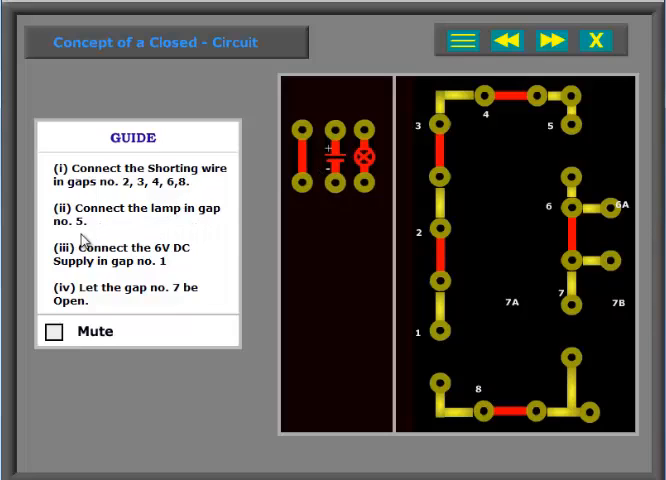
# Fit a shorting wire into an open gap of the circuit board
pyautogui.moveTo(362, 152); pyautogui.dragTo(572, 156)
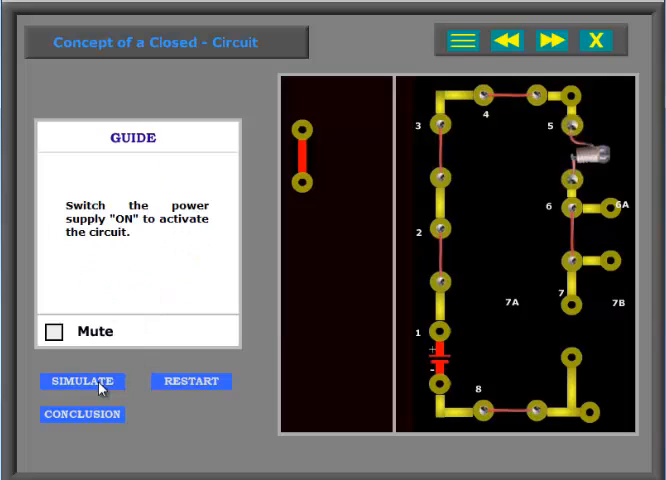
# Simulate the open circuit leaving the lamp dark, then simulate again with the gap closed
pyautogui.click(82, 382)
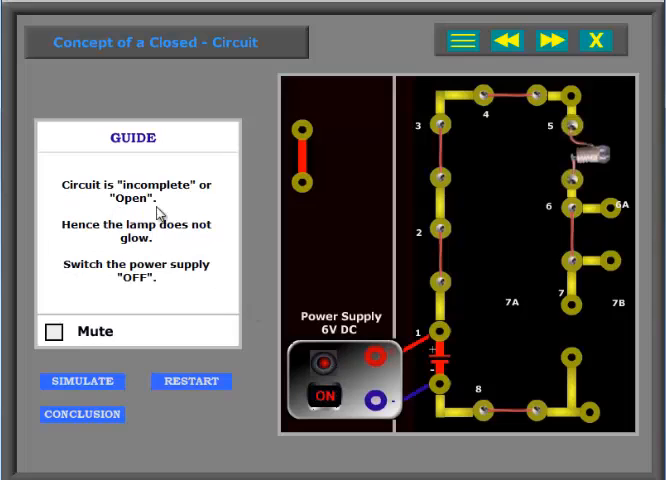
pyautogui.moveTo(136, 298)
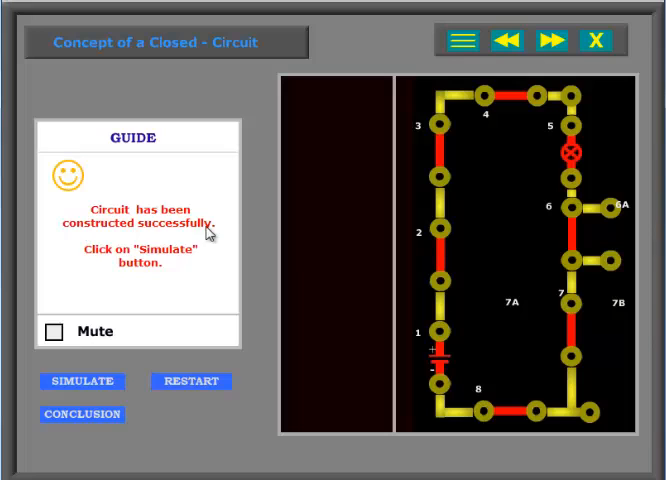
pyautogui.click(80, 380)
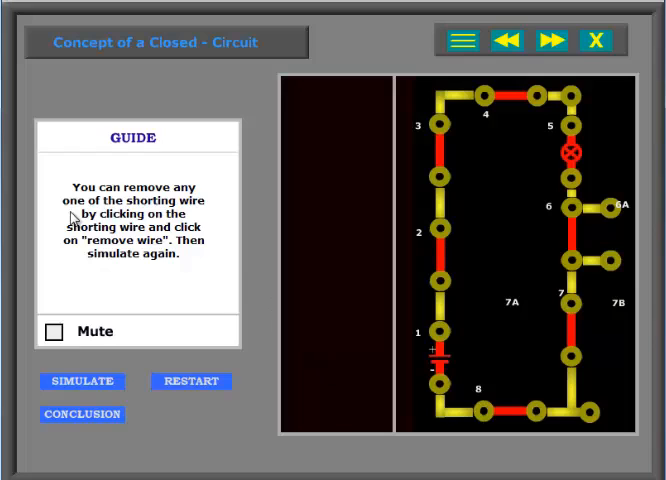
pyautogui.moveTo(188, 276)
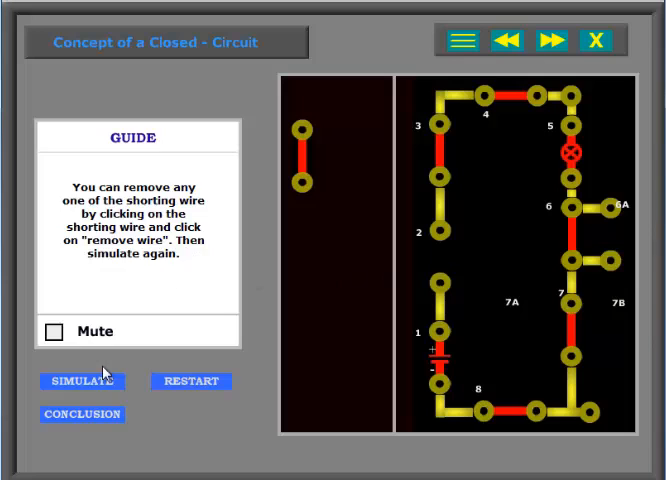
# Simulate the circuit again with one shorting wire removed
pyautogui.click(82, 380)
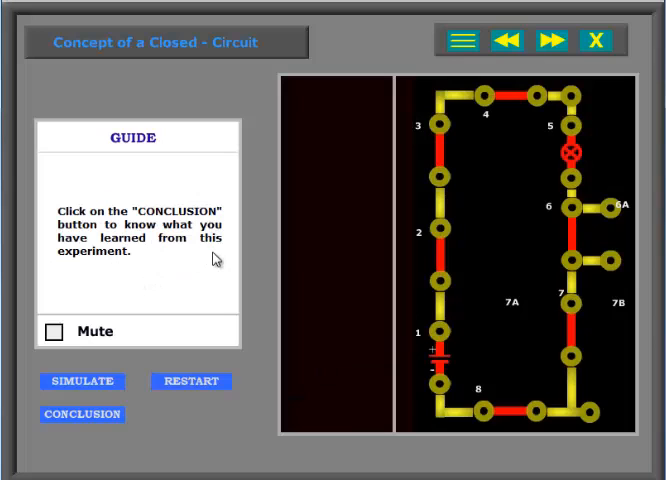
# Show the conclusion that current flows only in a closed circuit
pyautogui.click(84, 412)
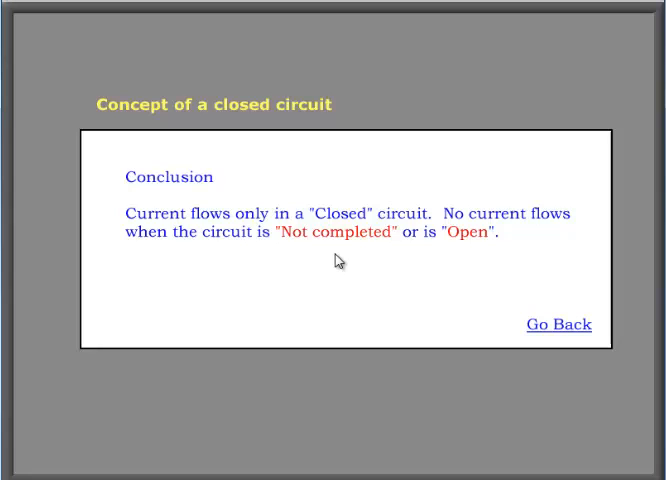